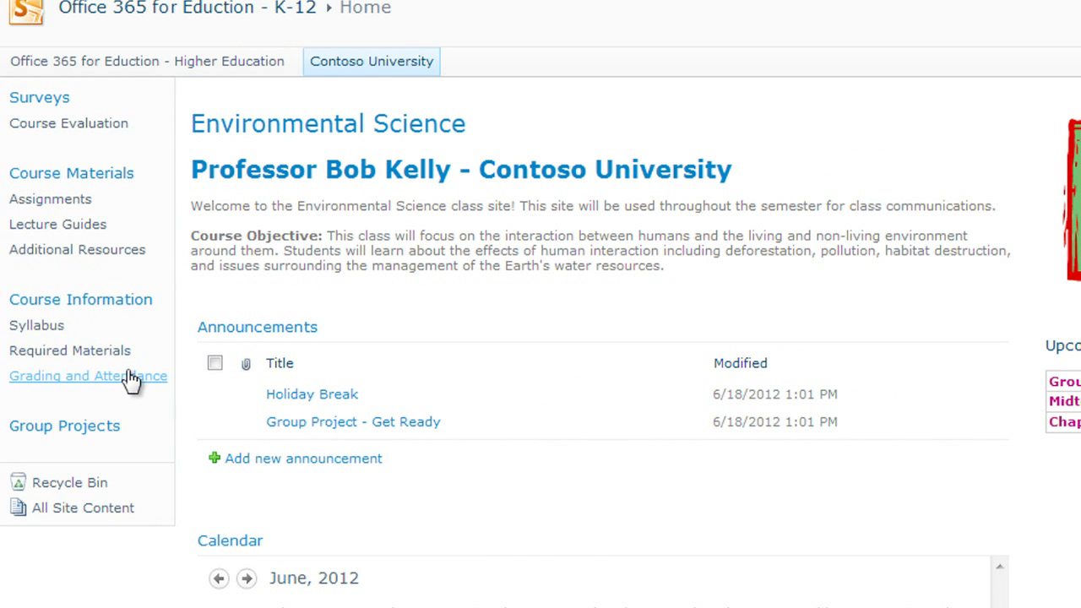
Scroll down the Environmental Science class home page toward the Quick Launch links
scroll("down", 3)
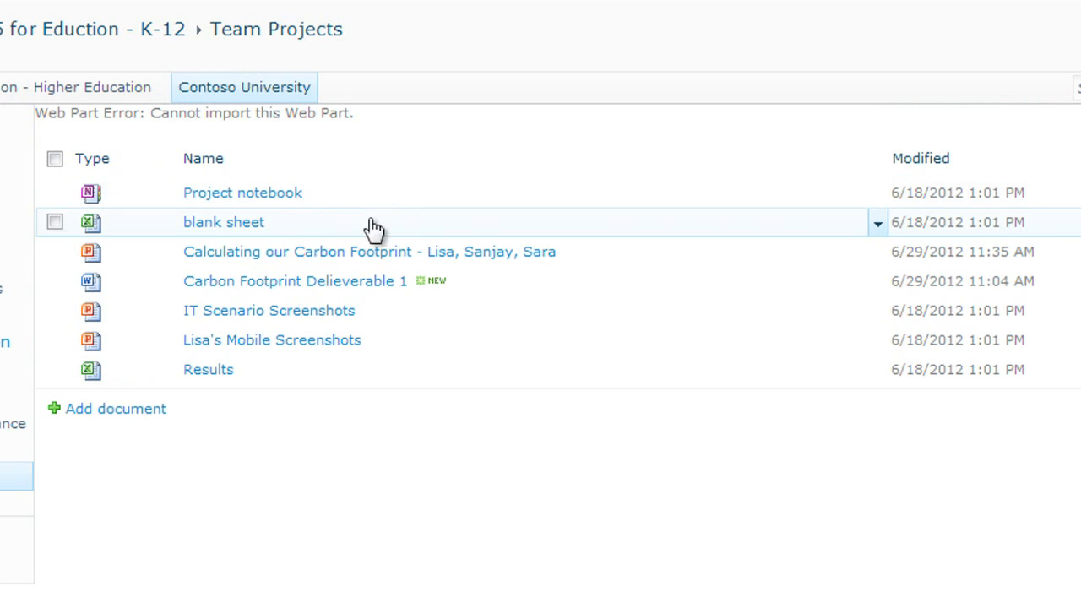
mouse_move(527, 381)
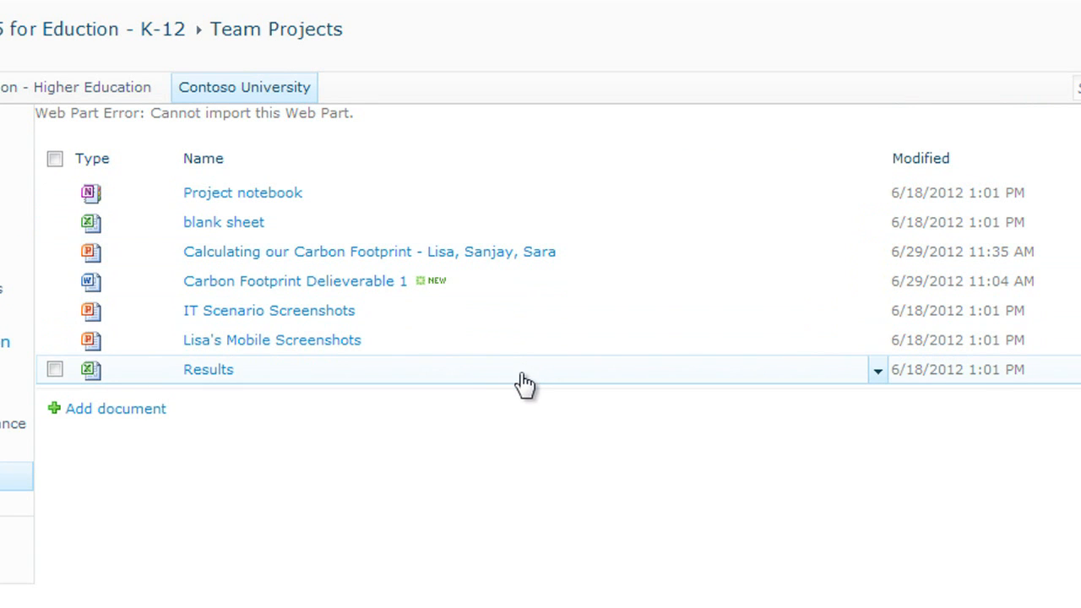
Open the 'Calculating our Carbon Footprint - Lisa, Sanjay, Sara' presentation in the browser viewer
left_click(369, 251)
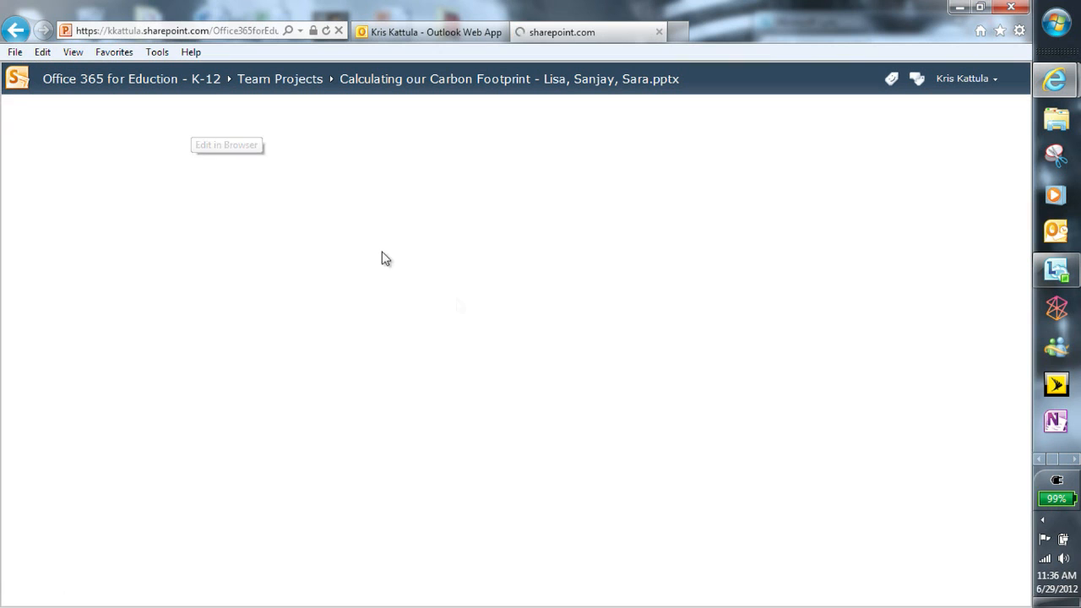
Go back to the Team Projects library via the breadcrumb
left_click(227, 144)
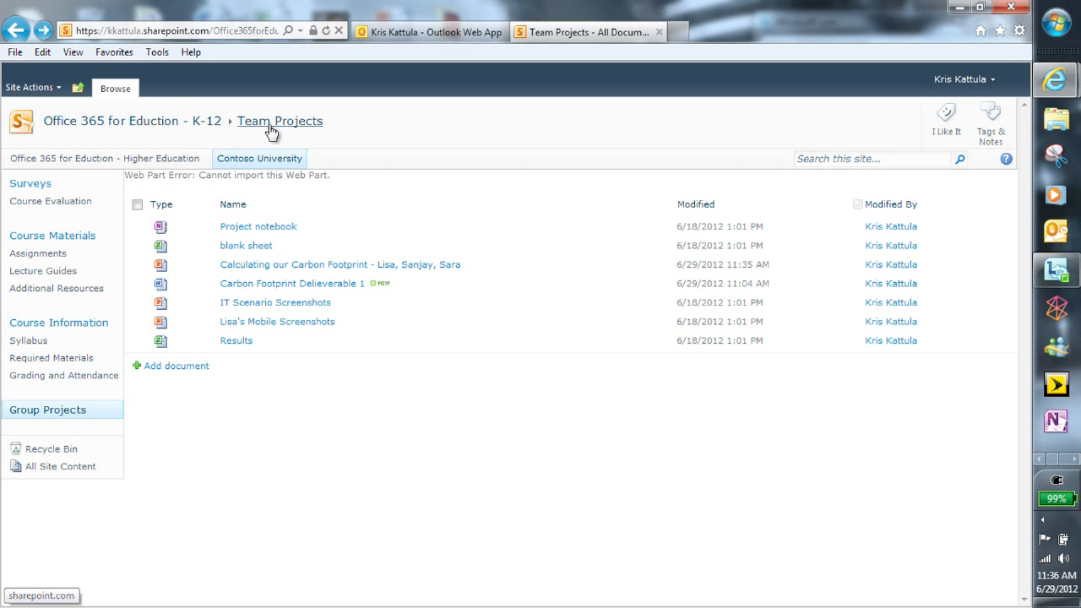
mouse_move(279, 127)
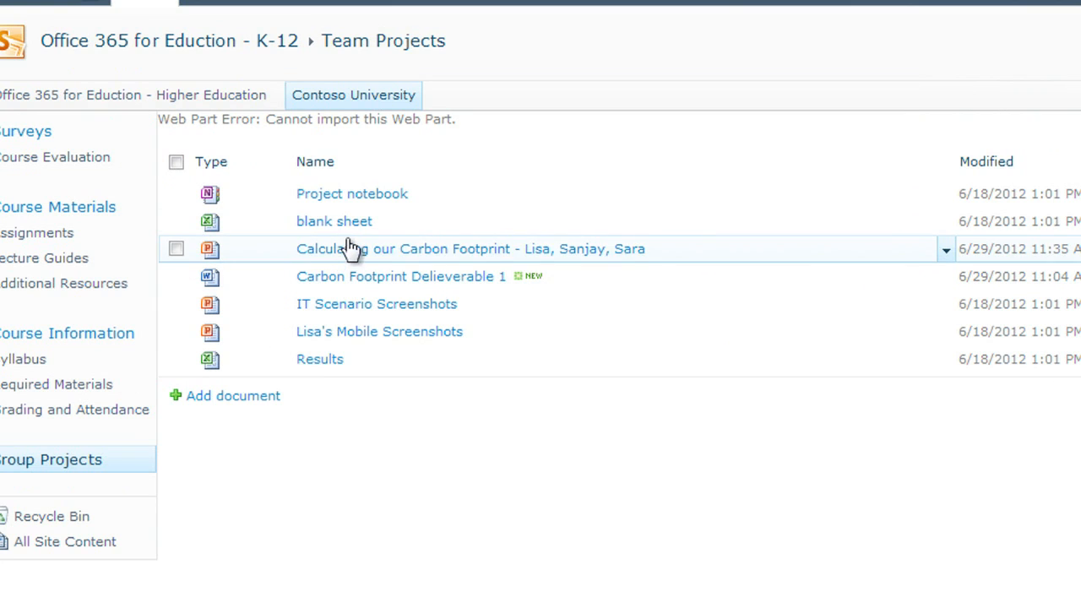
mouse_move(351, 194)
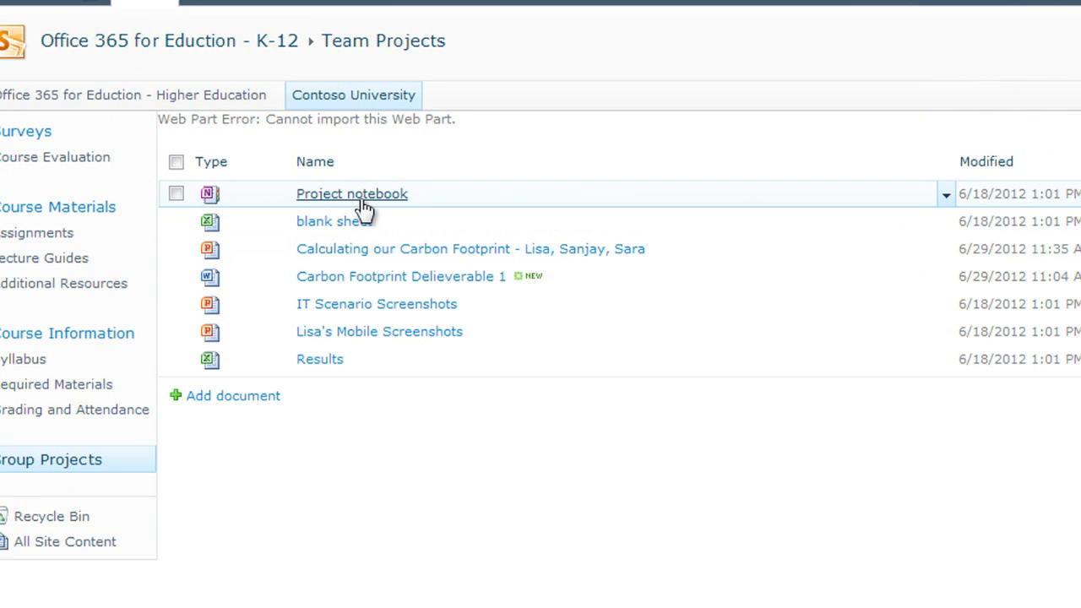
mouse_move(371, 207)
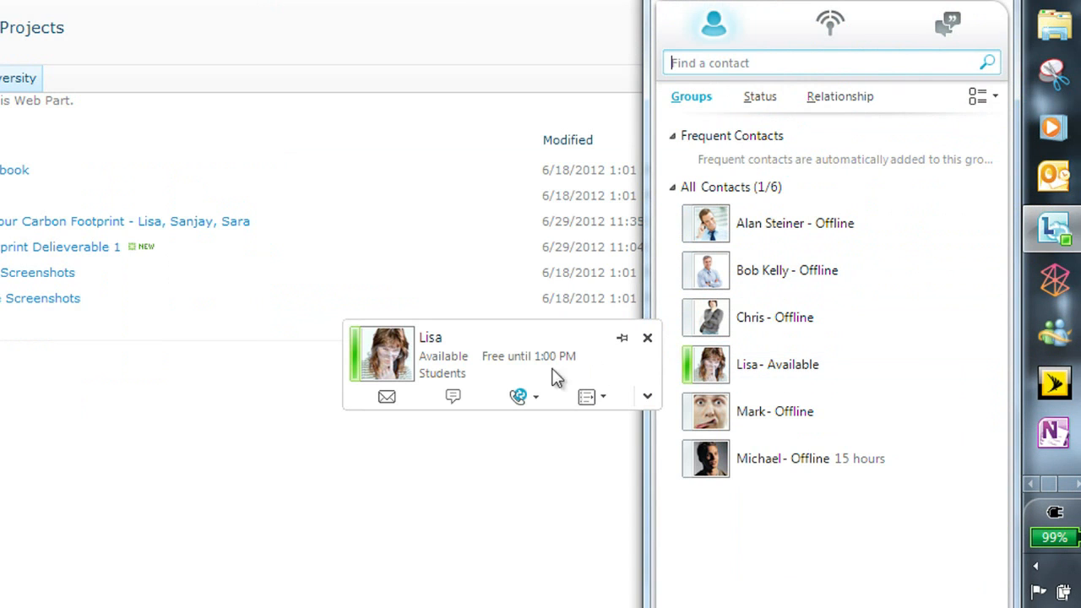
Start a Lync IM with Lisa reading 'Hi Lisa, ready to work on our note'
left_click(453, 396)
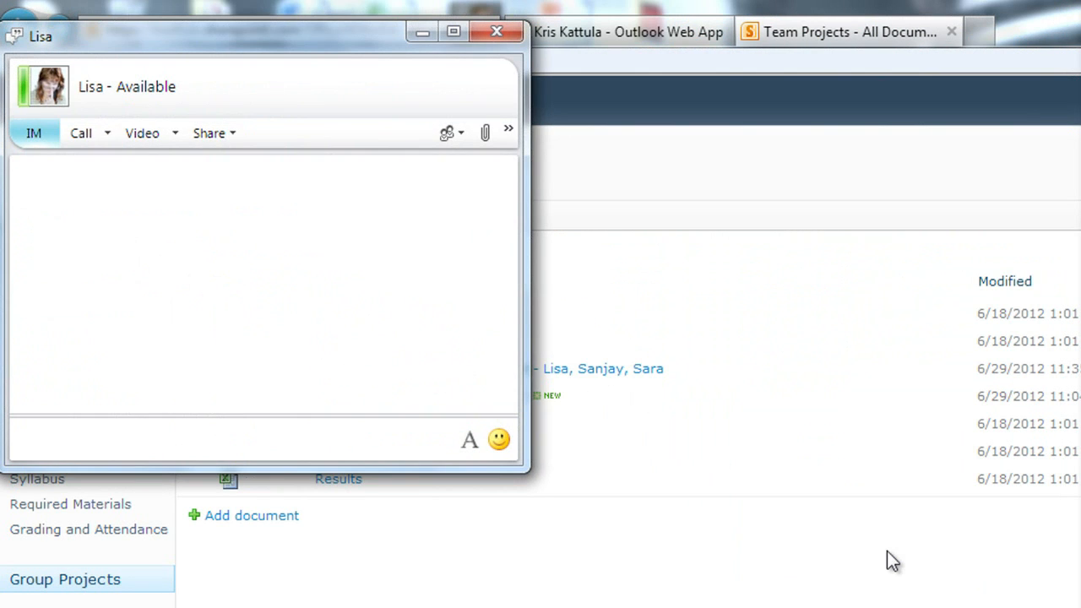
type("Hi Lisa, ready to work")
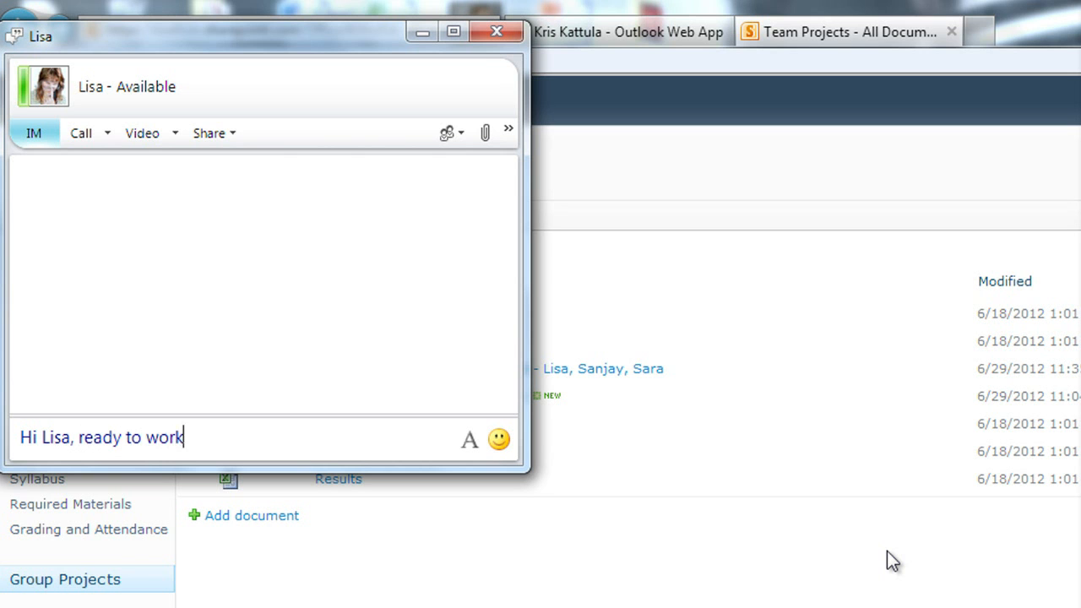
type("on our note")
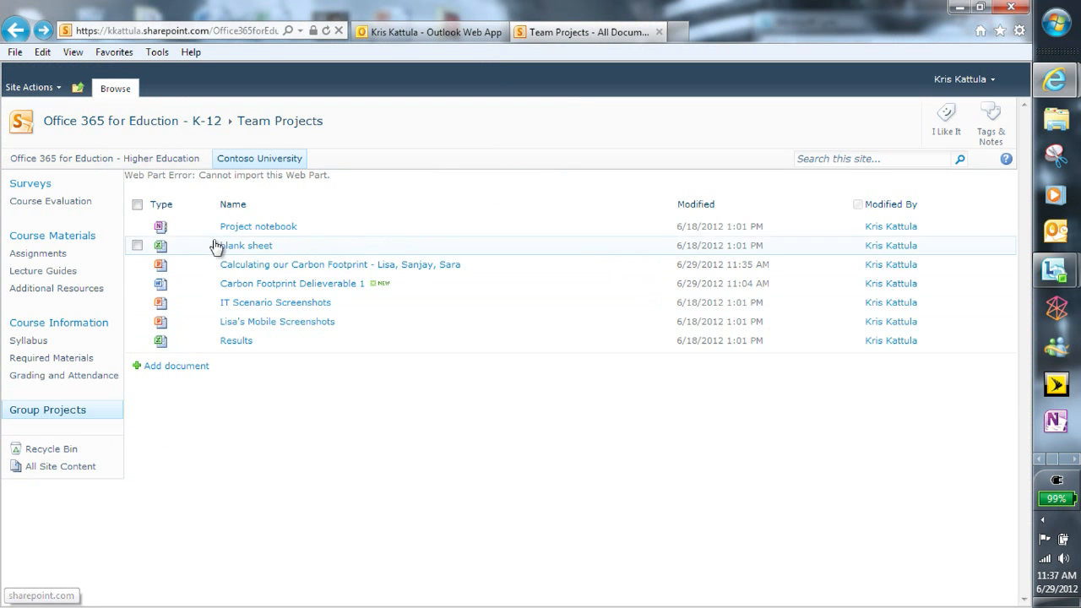
Open the Project notebook in OneNote Web App and scroll the Abe Lincoln page
left_click(258, 226)
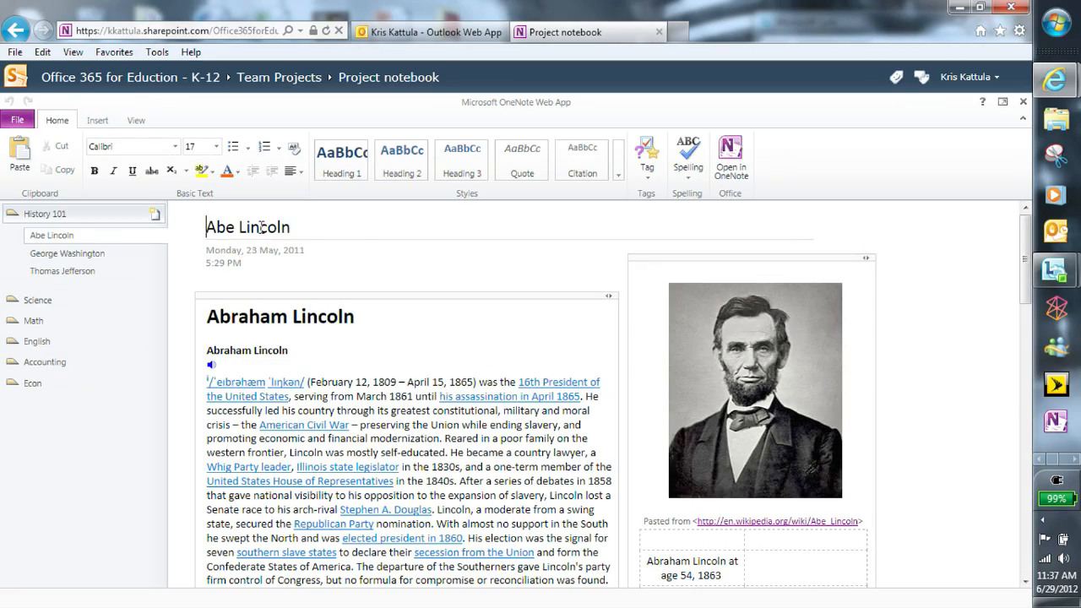
scroll("down", 3)
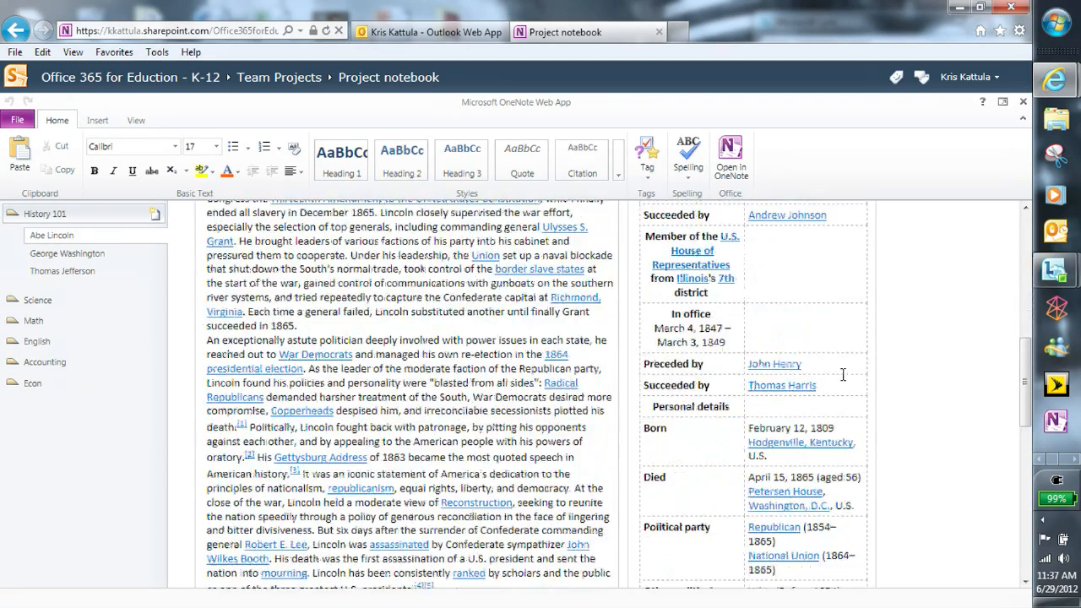